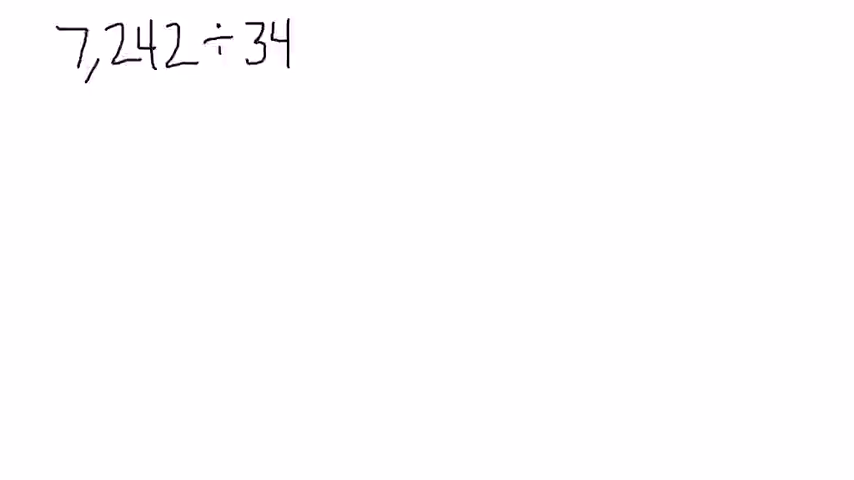
Step: Write the dividend 7242 under a division bracket, with divisor 34 on the left
type("7242")
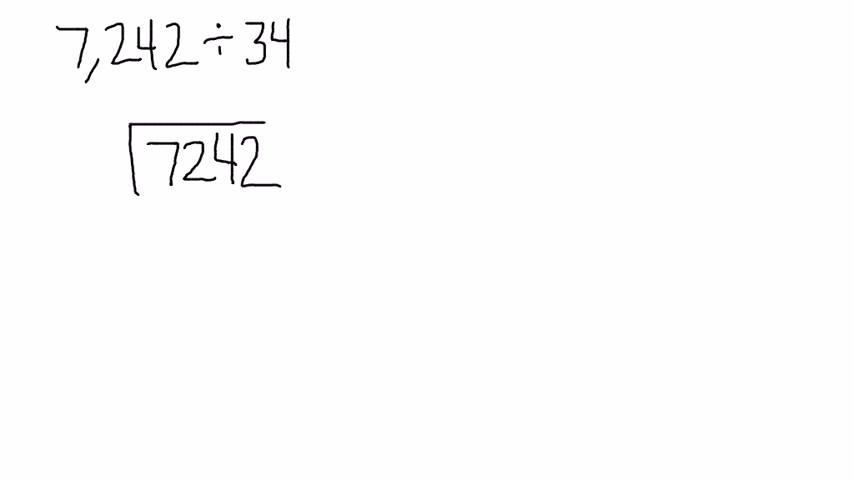
type("34")
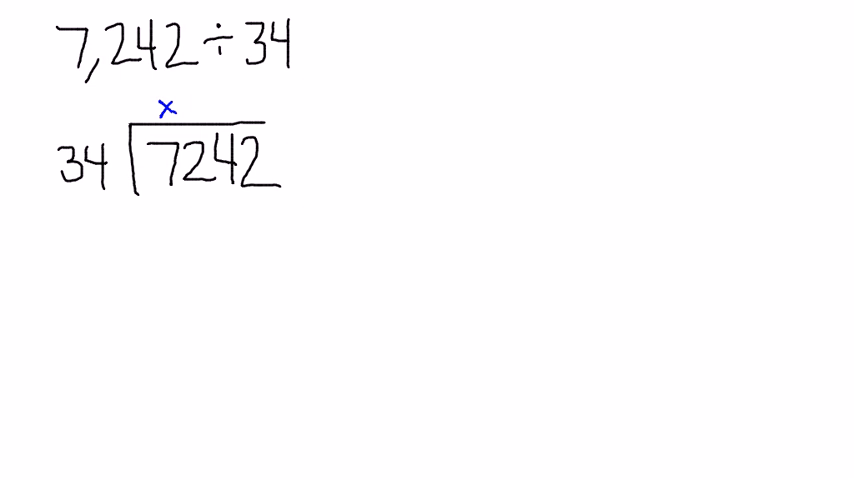
Step: Note the estimate 30, write quotient digit 2, then write and underline −68 under 72
left_click_drag(150, 190, 172, 190)
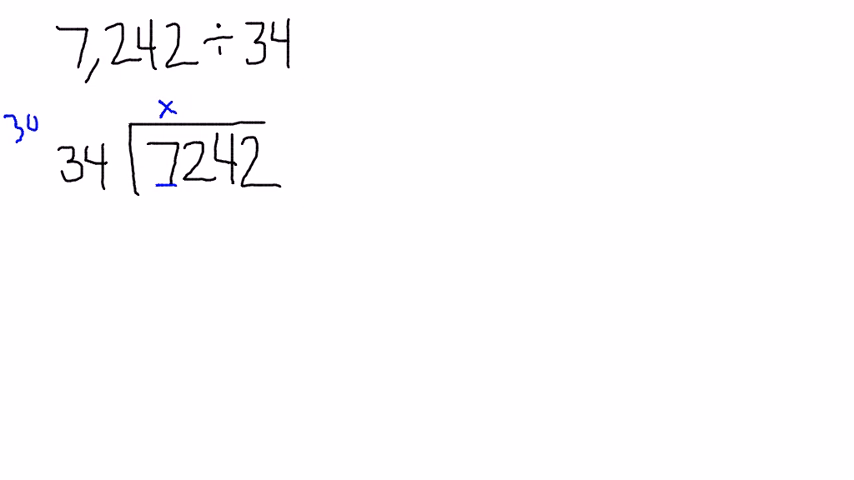
type("?")
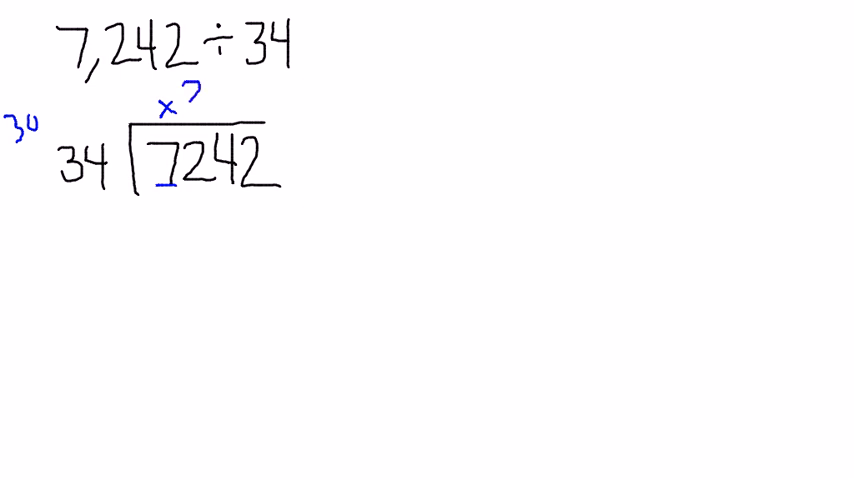
type("2")
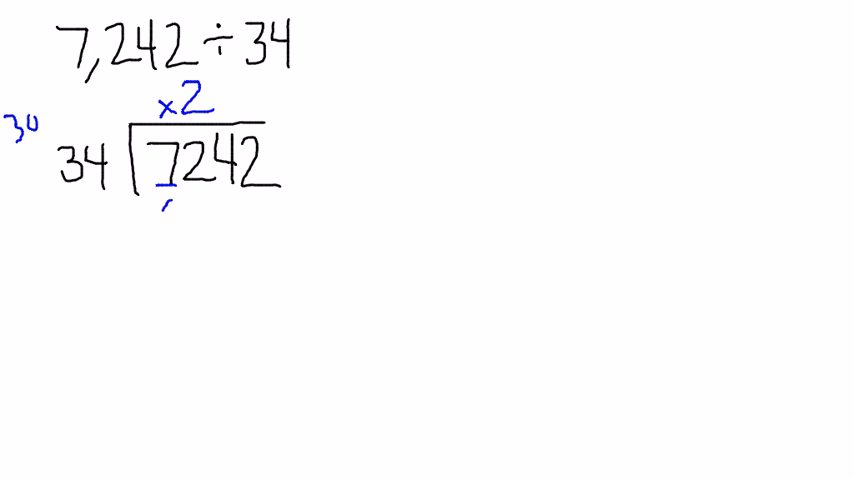
type("60")
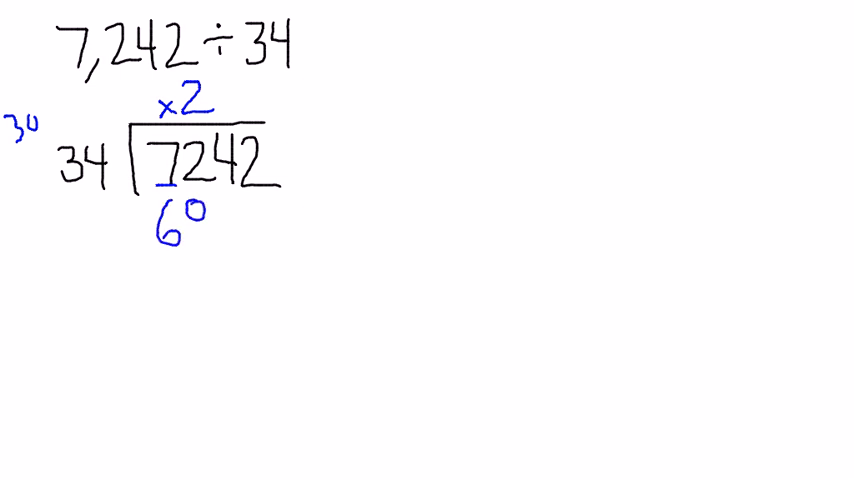
type("8--")
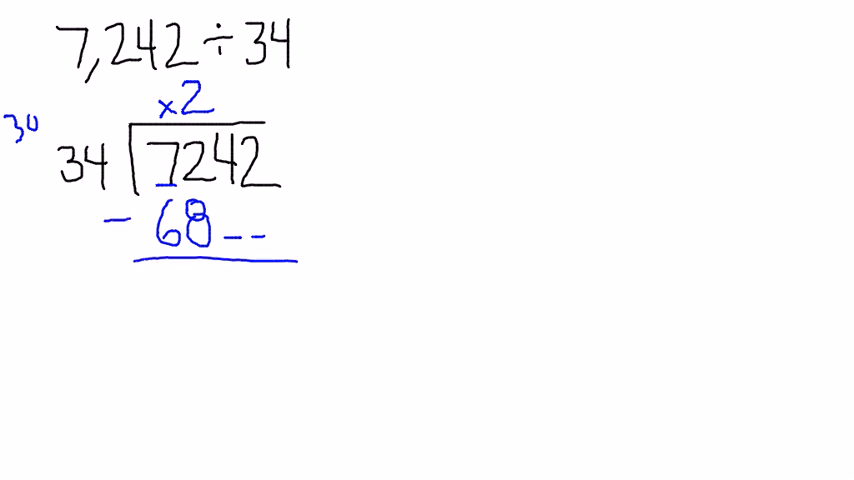
Step: Write remainder 4, bring down 4 to make 44, and add quotient digit 1
type("4")
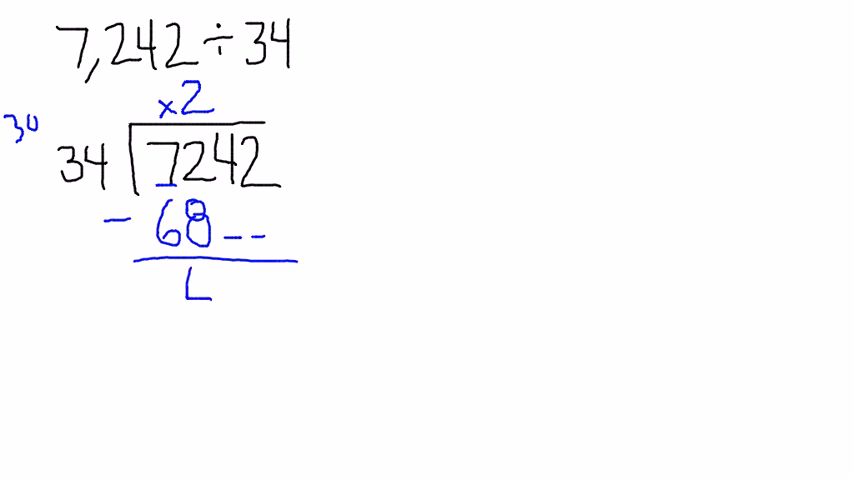
type("4")
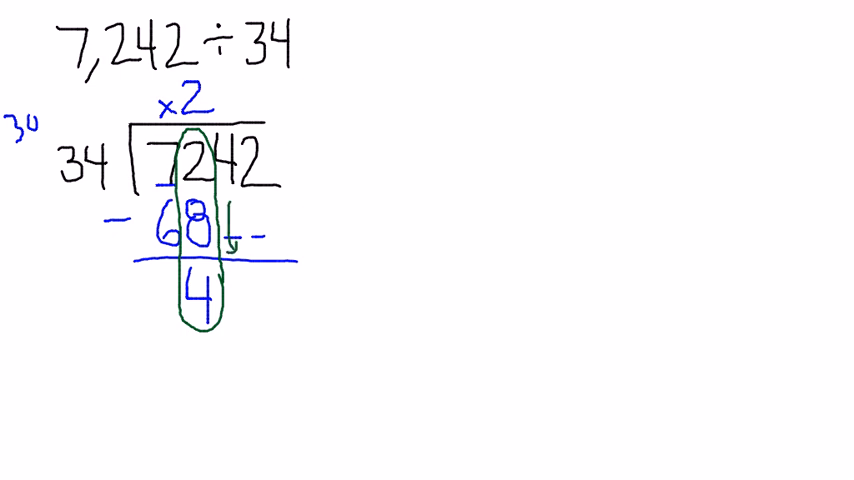
type("4")
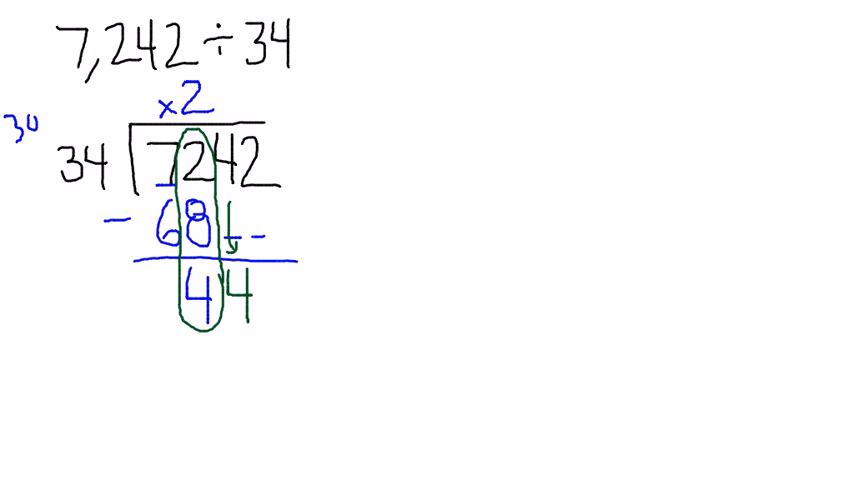
type("1")
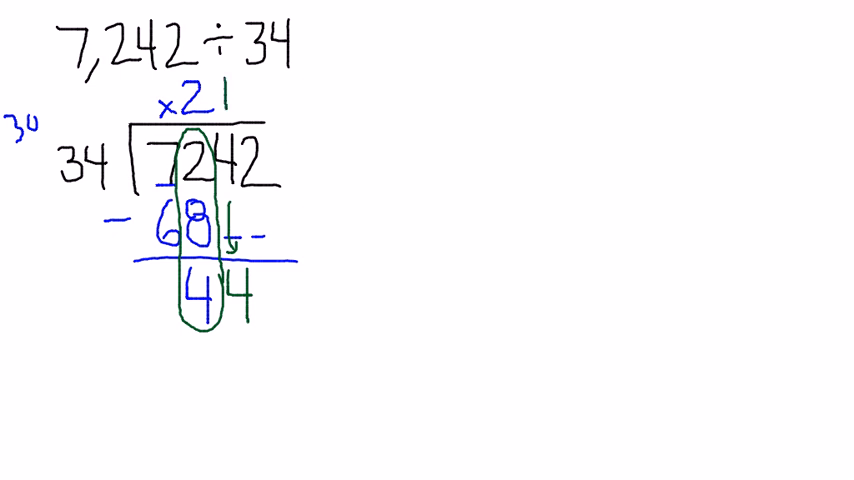
Step: Subtract 34, bring down 2 to make 102, and add quotient digit 3
type("3")
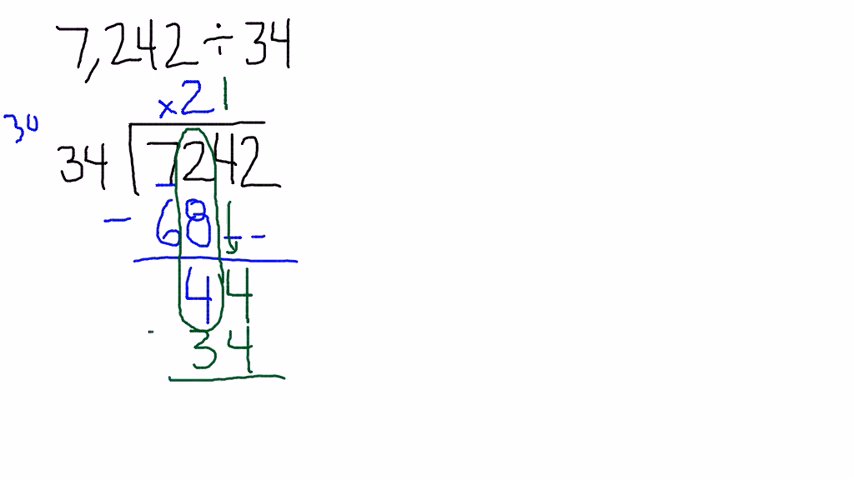
type("10")
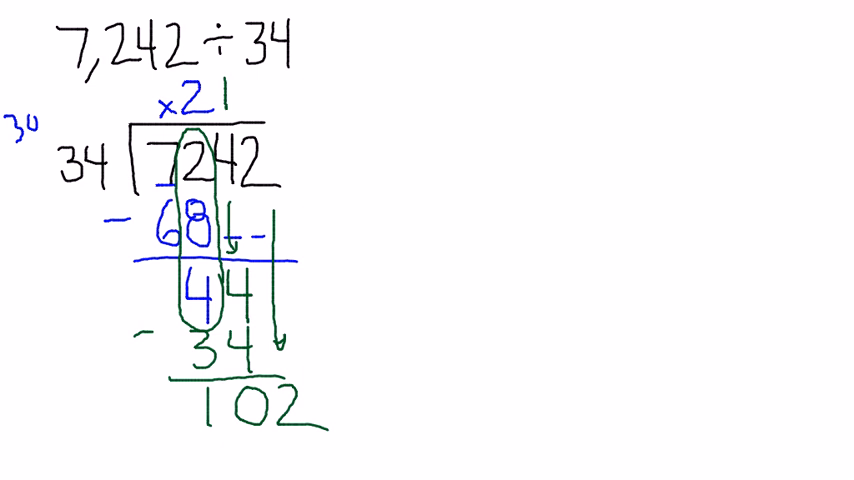
type("2")
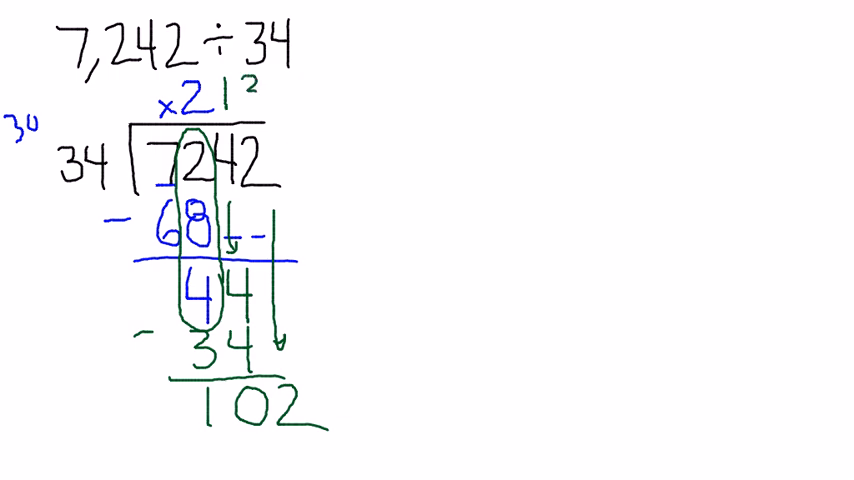
type("3")
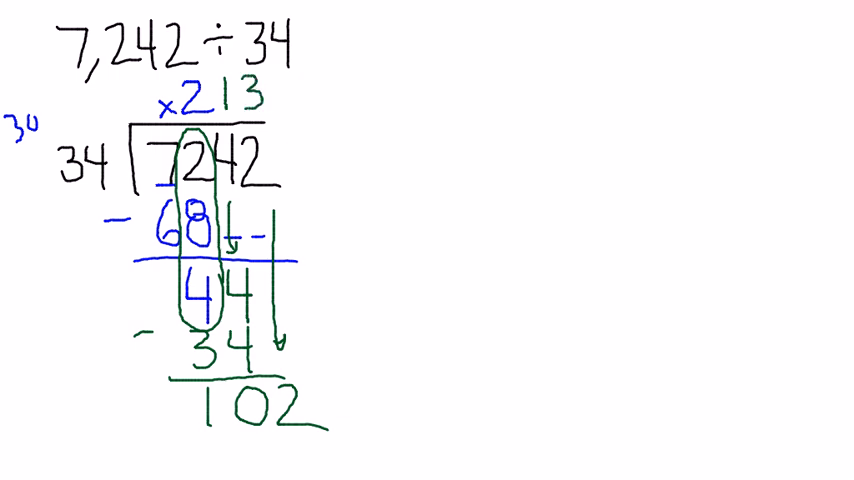
Step: Write the 34 × 3 = 102 scratch check, subtract 102 to zero, and circle 213
type("34")
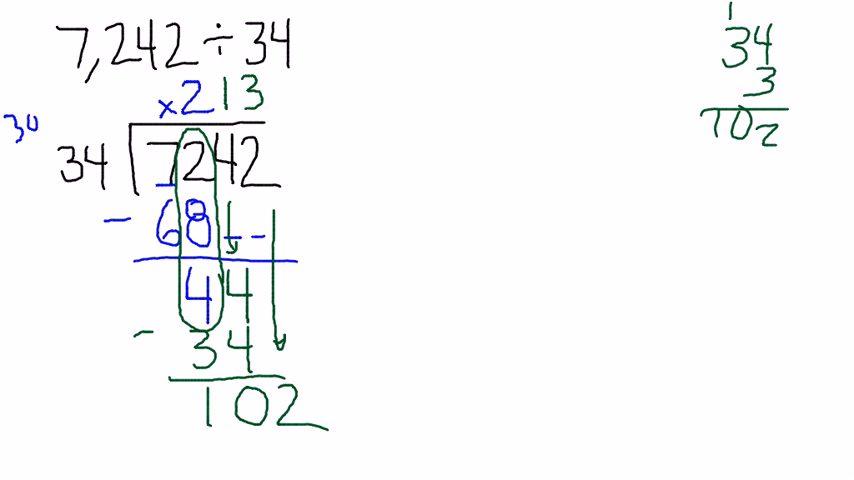
type("107")
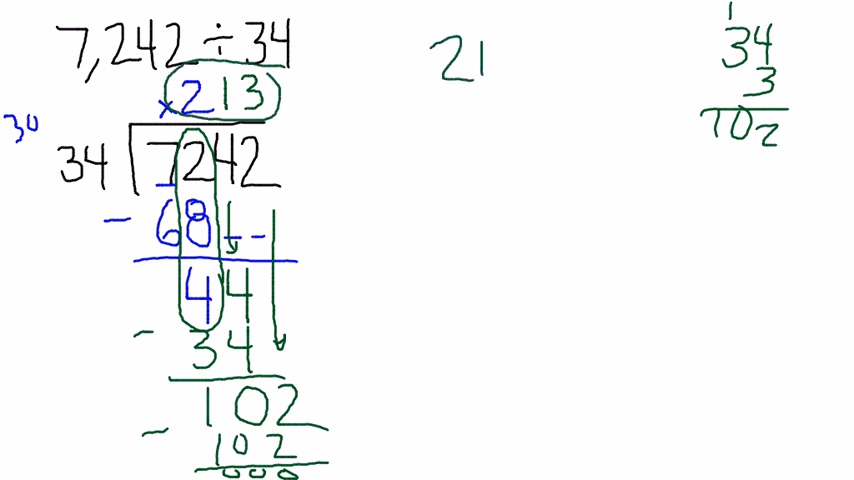
Step: Write 213 × 34 with partial products 852 and 6390, then begin the sum
type("13")
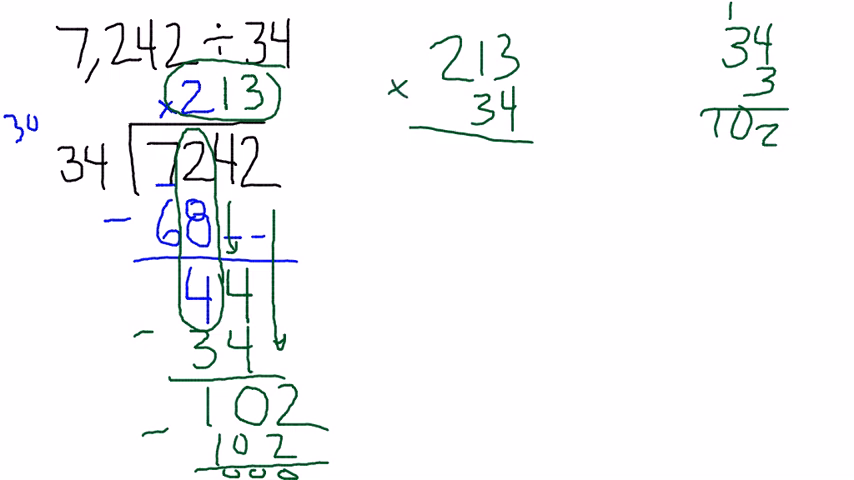
type("2")
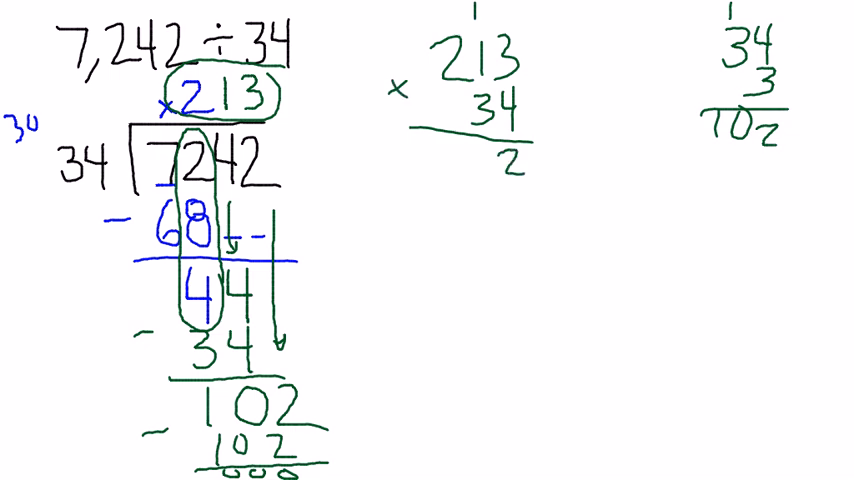
type("85")
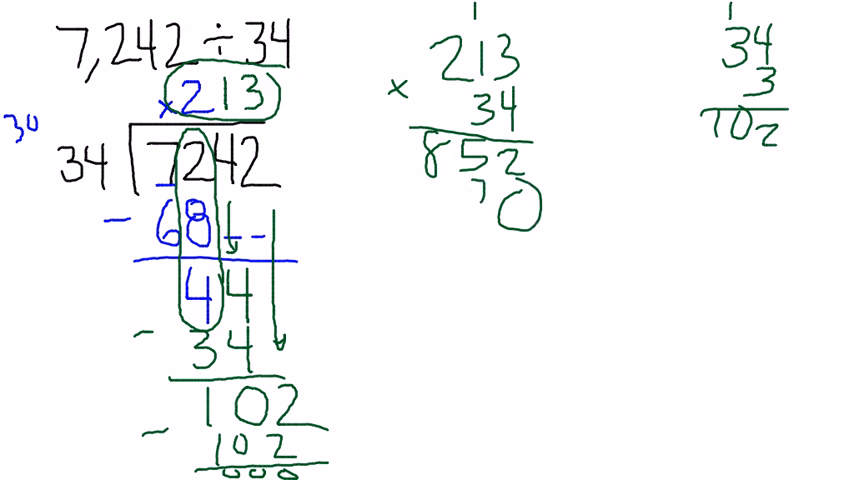
type("639")
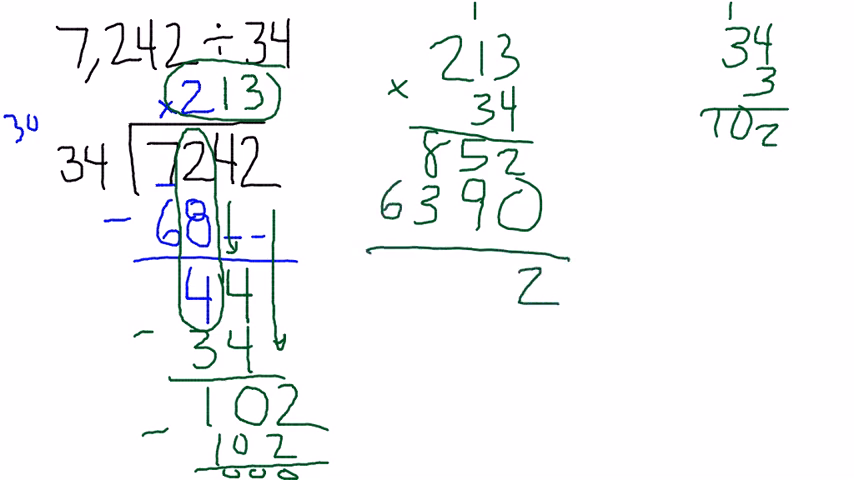
type("4")
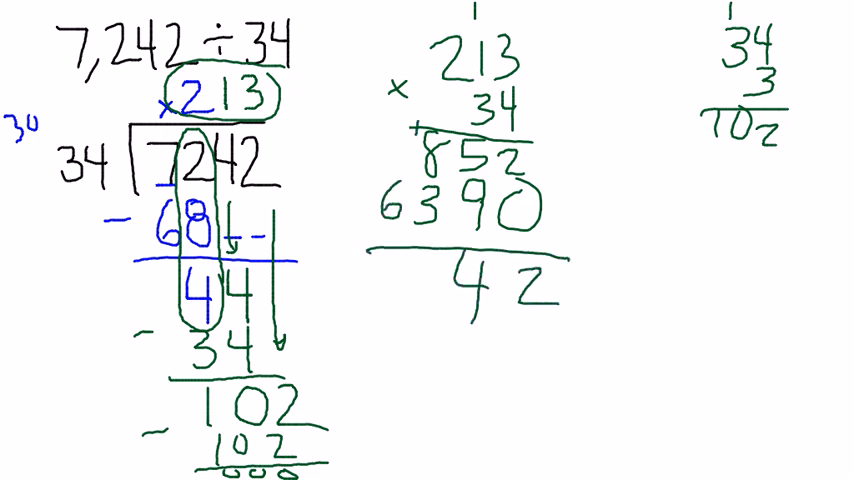